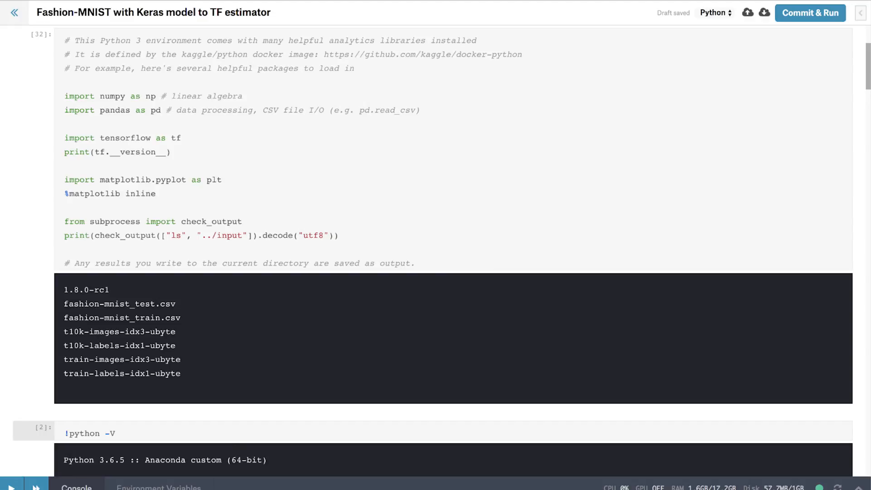
Re-run the cells that load the Fashion-MNIST training and test CSVs and build the Keras model.
scroll("down", 3)
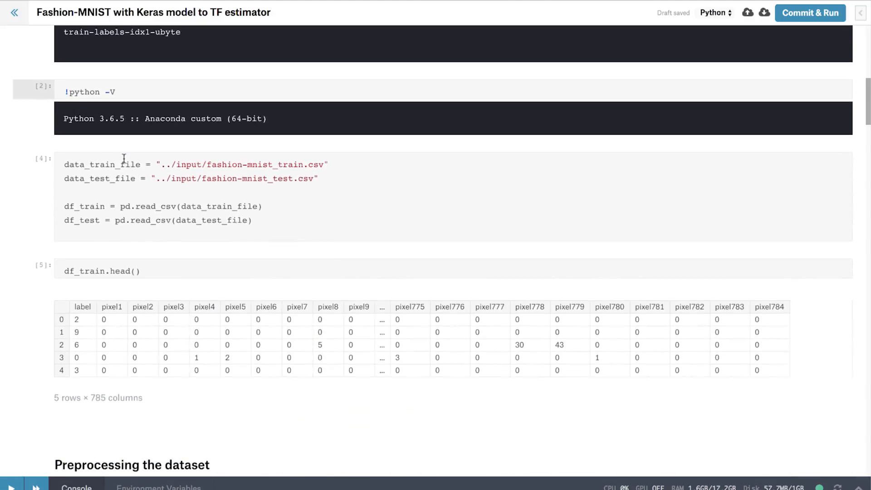
left_click(134, 162)
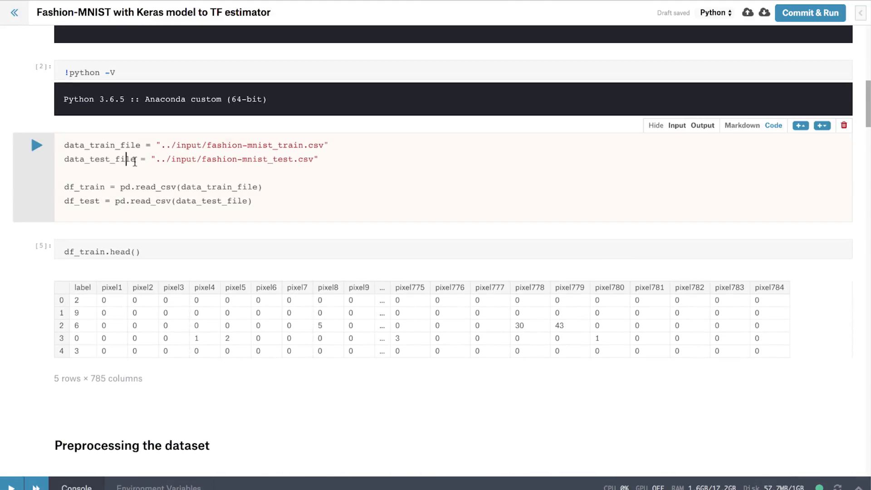
scroll("down", 3)
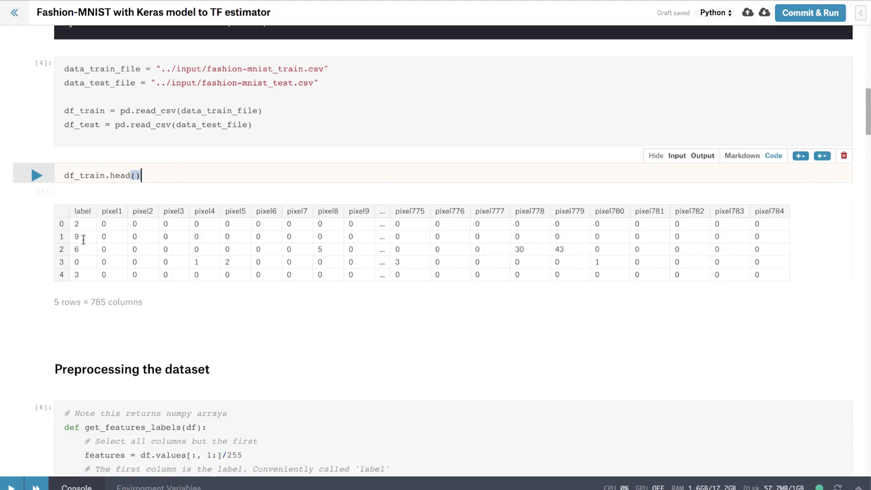
scroll("down", 3)
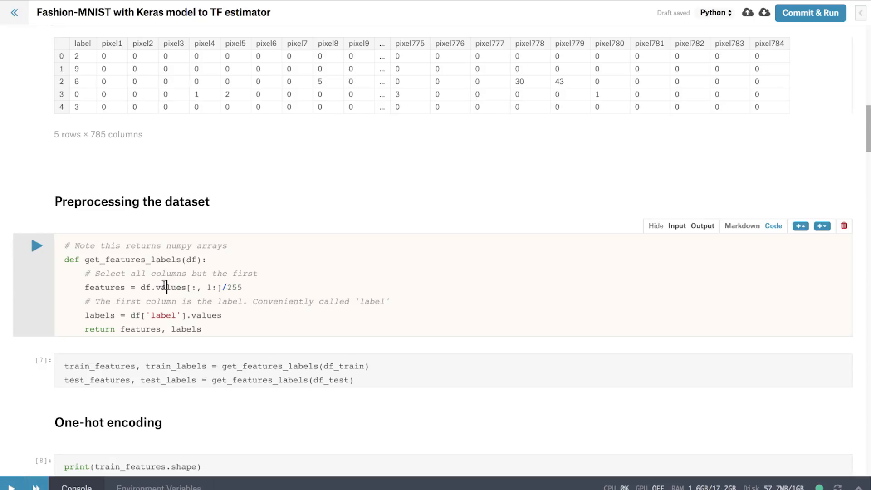
scroll("down", 3)
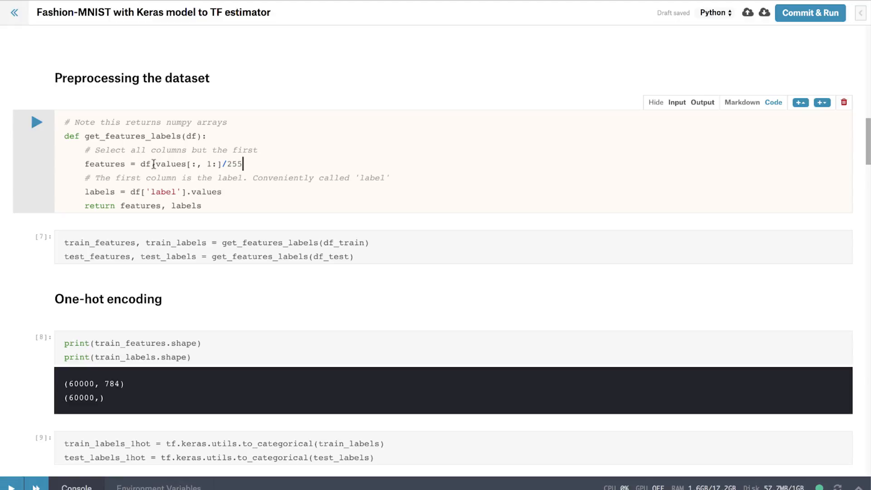
mouse_move(157, 164)
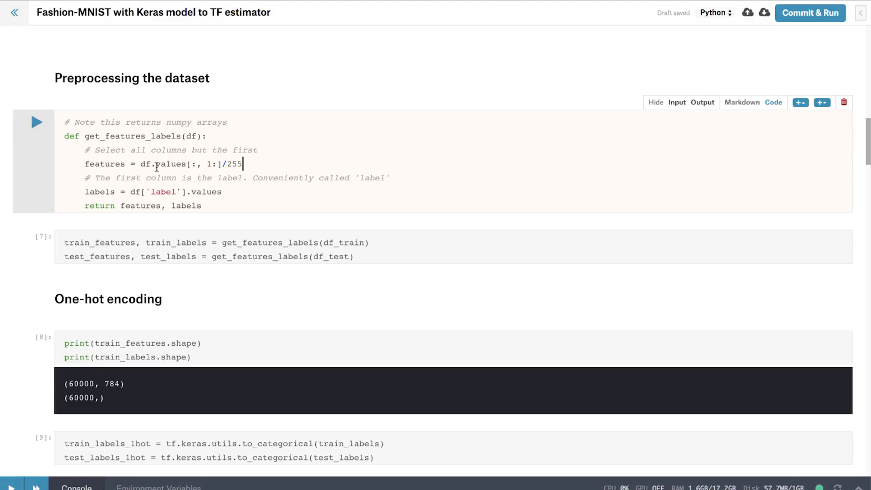
left_click(182, 243)
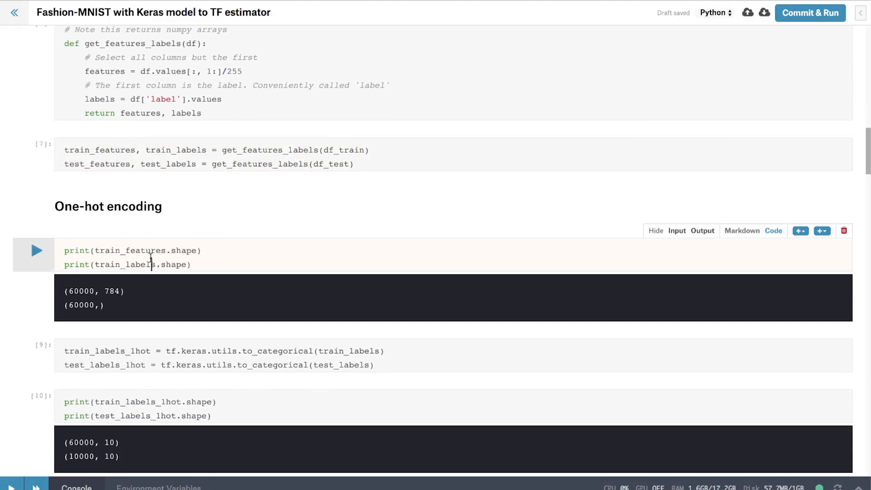
Retrain the Keras model for two epochs and re-evaluate it, reaching 0.8511 test accuracy.
scroll("down", 3)
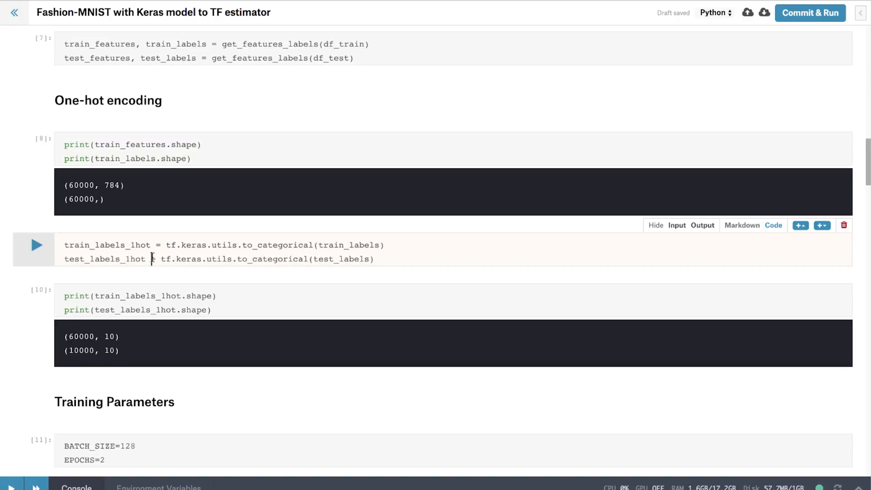
mouse_move(19, 246)
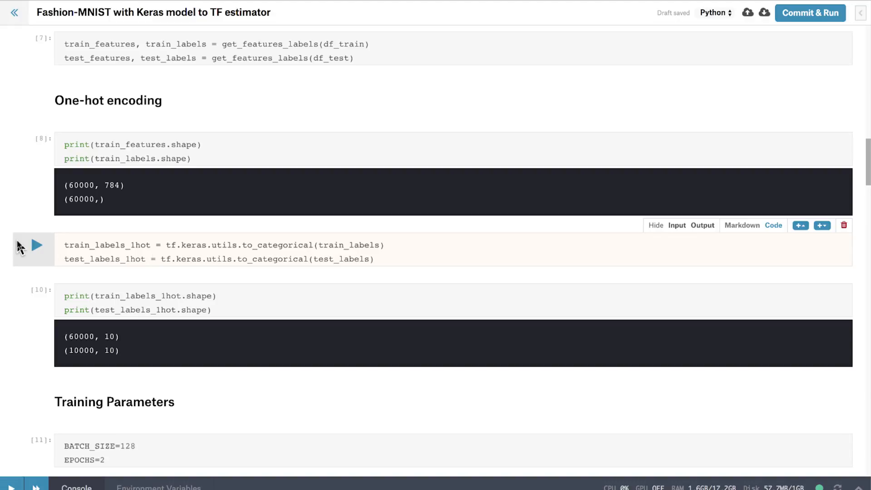
mouse_move(270, 177)
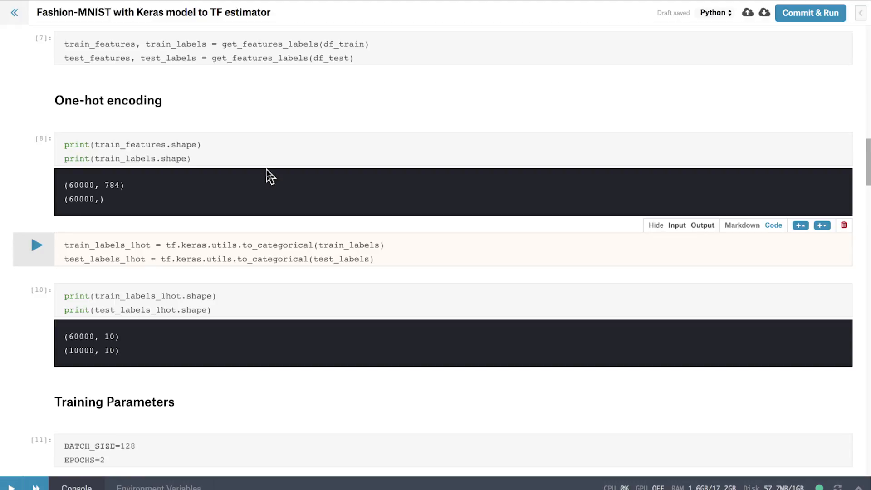
scroll("down", 3)
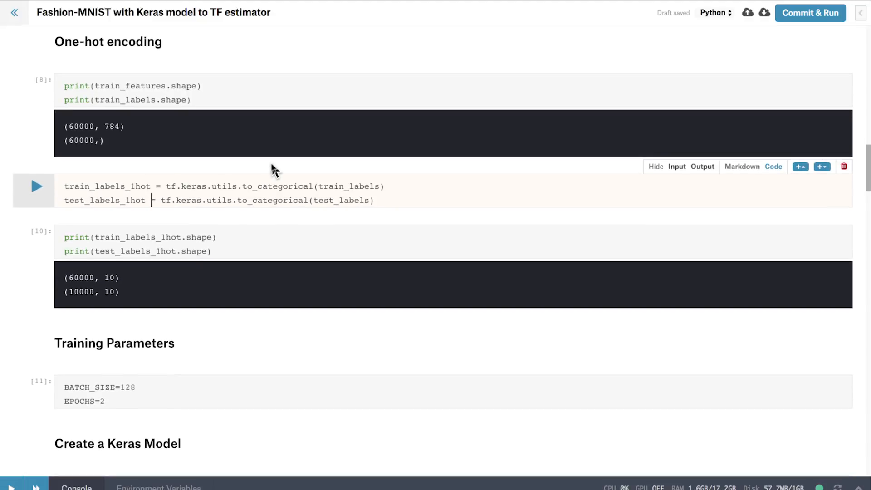
scroll("down", 3)
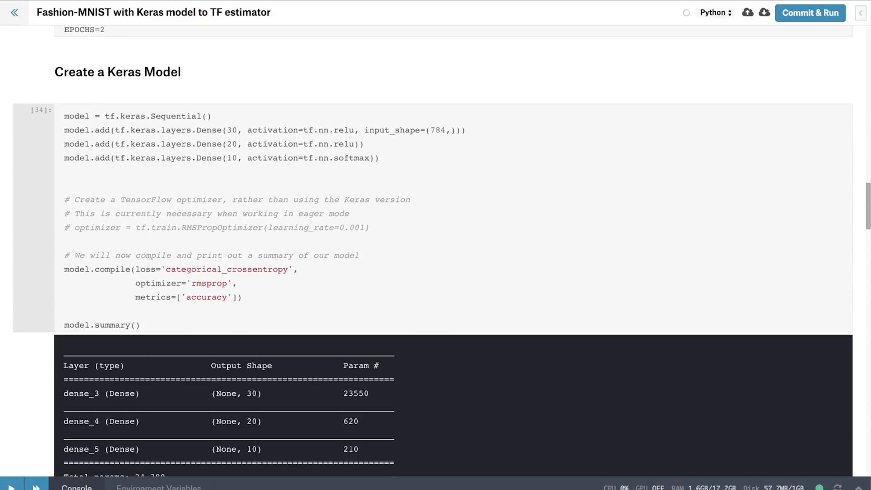
scroll("down", 3)
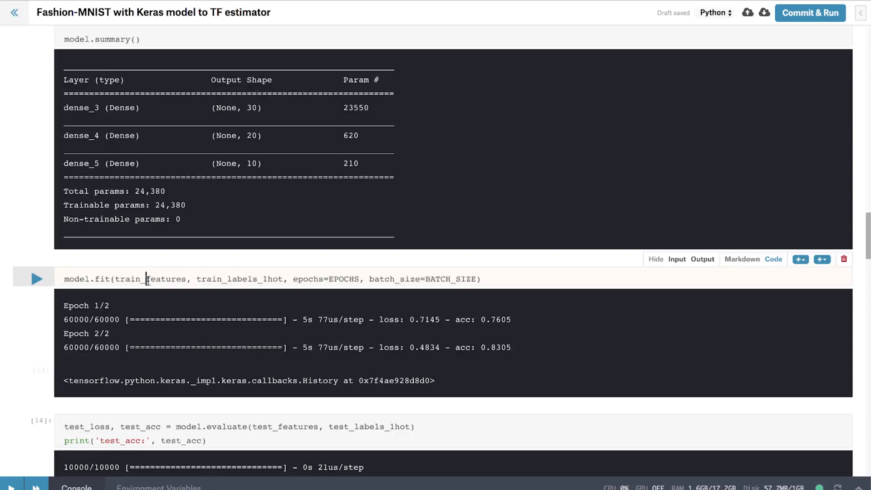
left_click(37, 279)
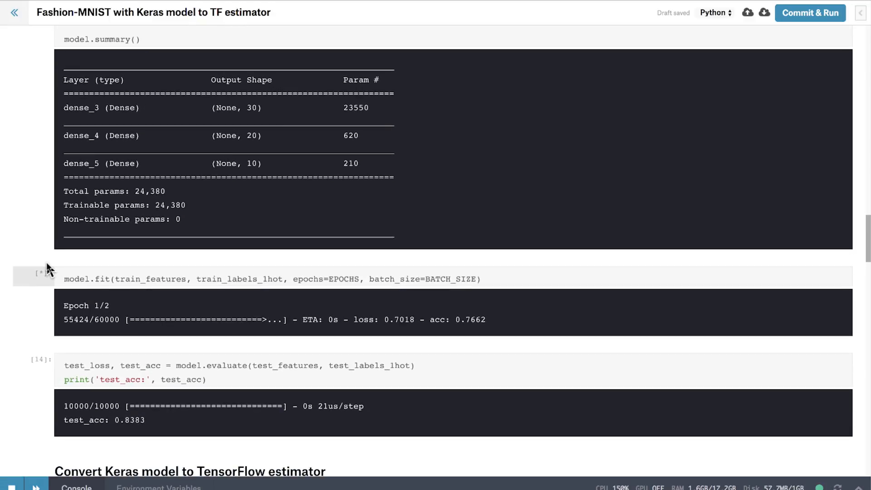
scroll("down", 3)
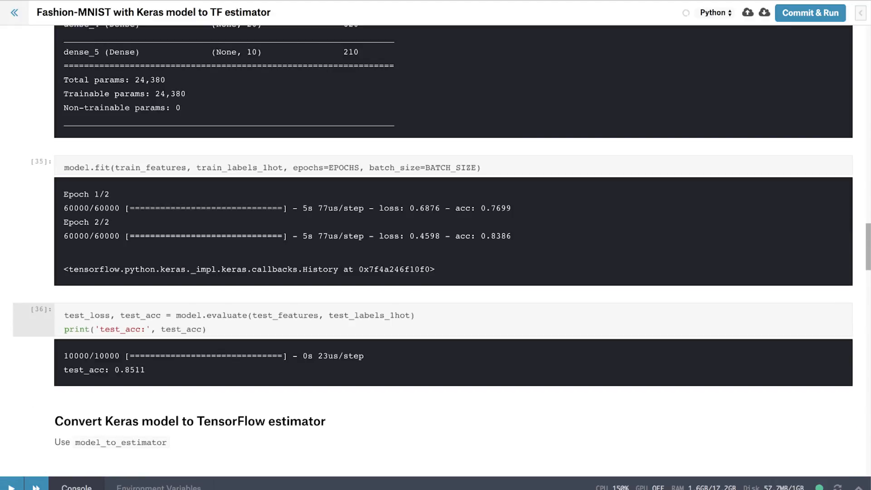
scroll("down", 3)
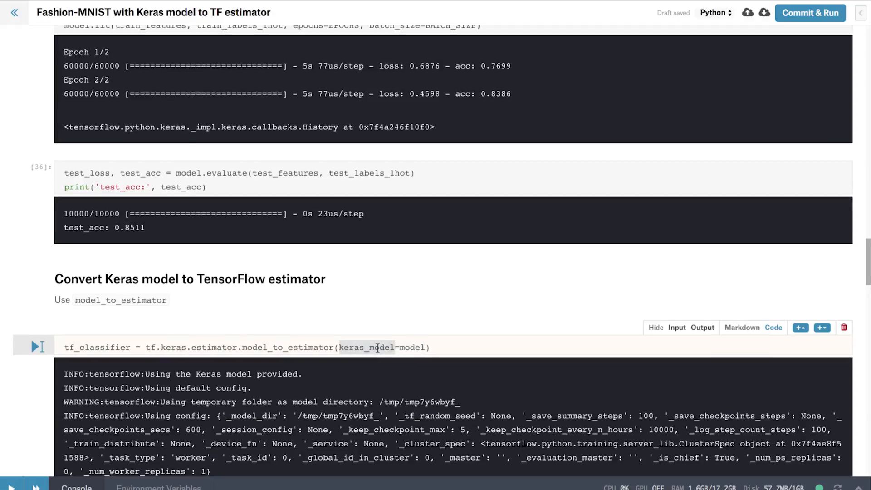
Convert the Keras model to a TensorFlow estimator with model_to_estimator, using model dir /tmp/tmpv5hrdut9.
left_click(40, 346)
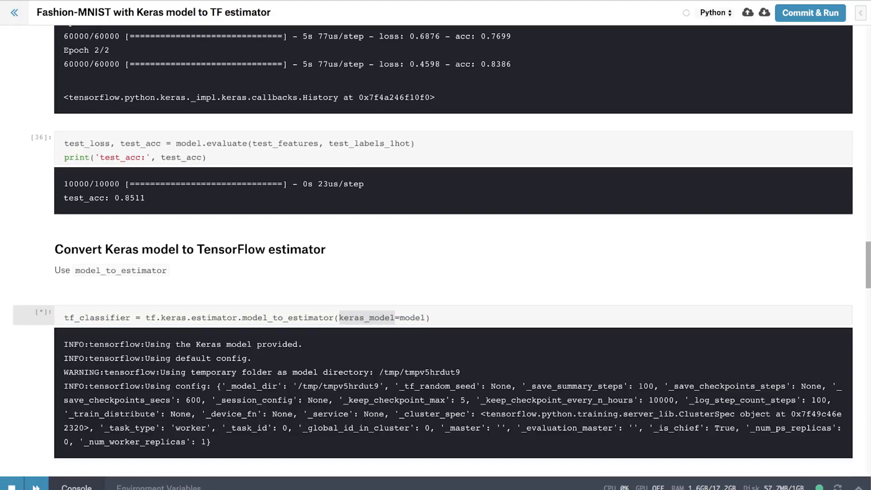
scroll("down", 3)
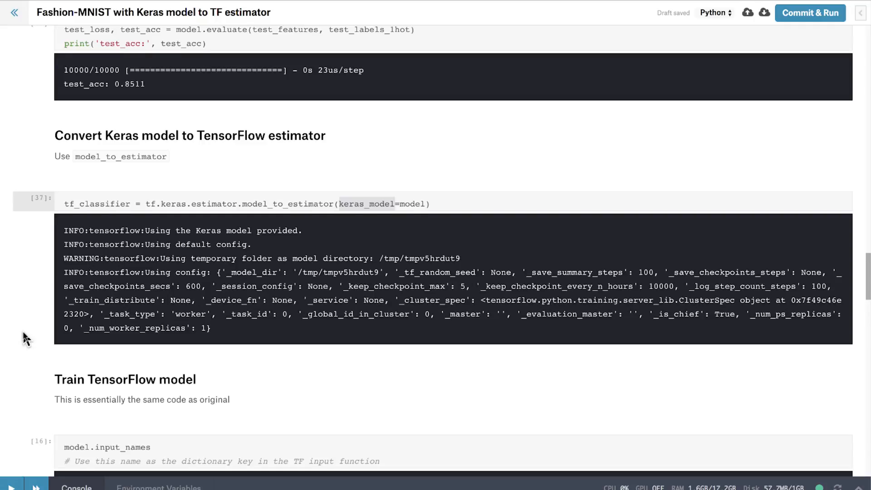
scroll("down", 3)
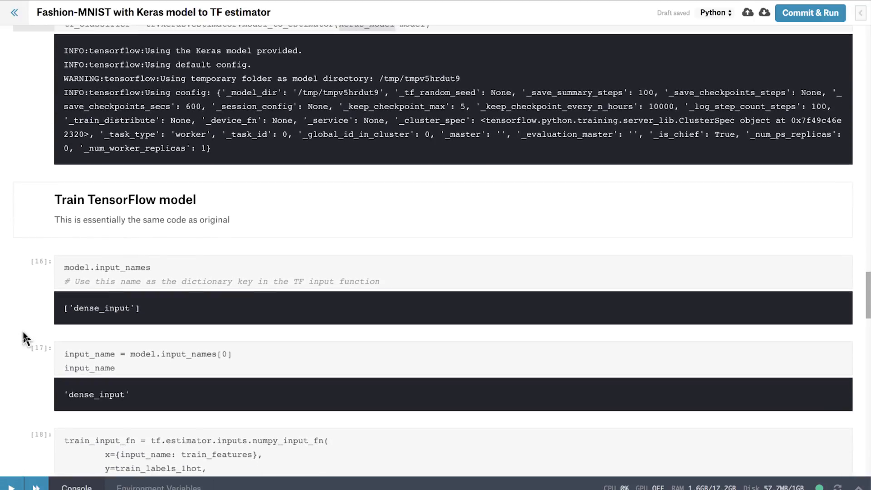
scroll("up", 3)
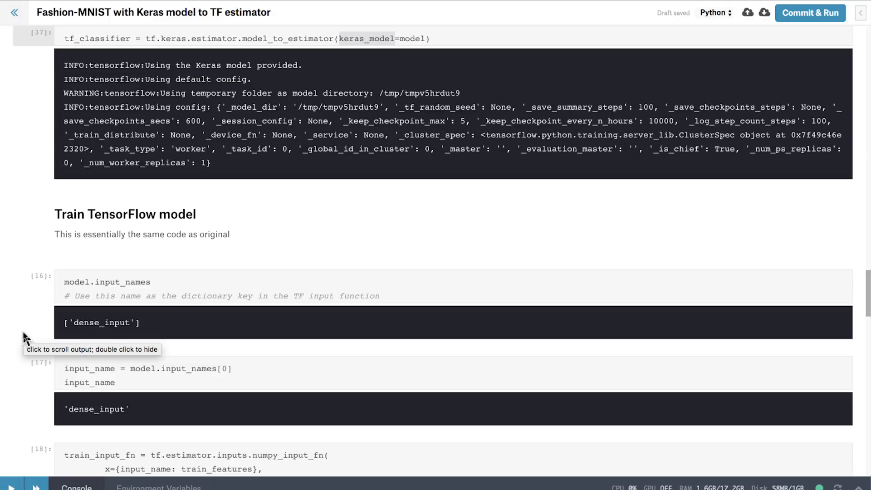
scroll("down", 3)
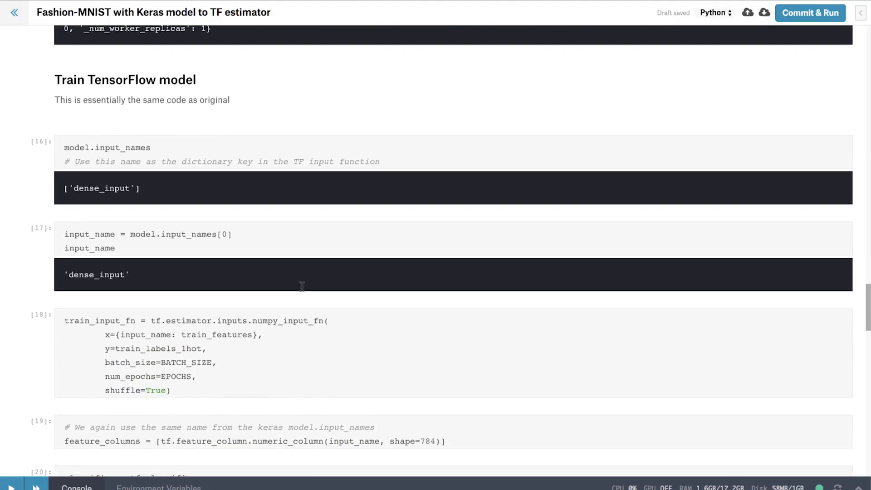
scroll("down", 3)
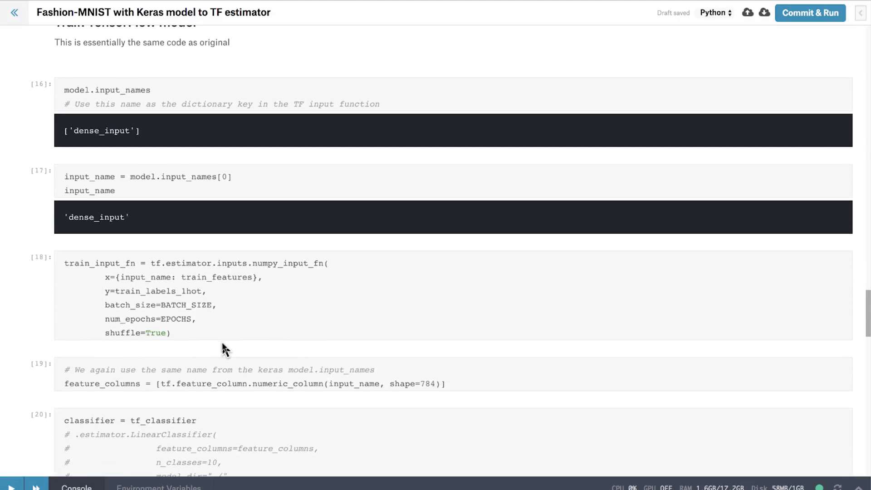
Re-run model.input_names, input_name and train_input_fn, giving input name 'dense_3_input'.
left_click(223, 312)
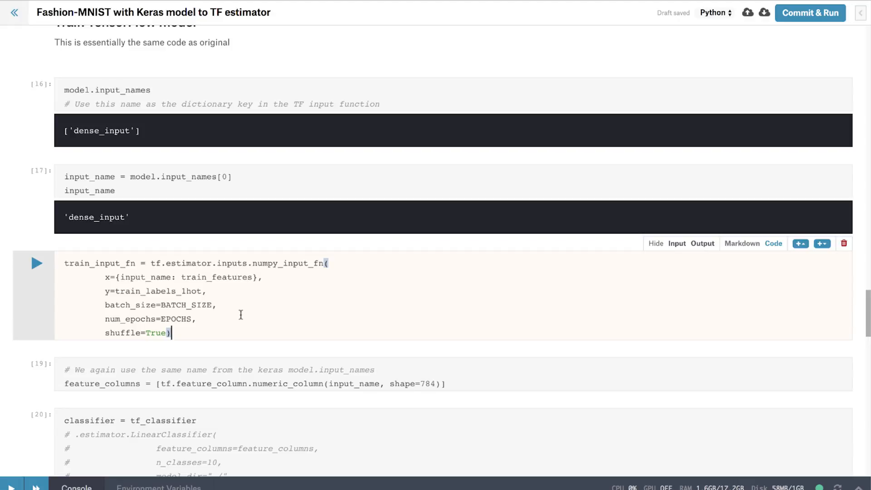
mouse_move(201, 248)
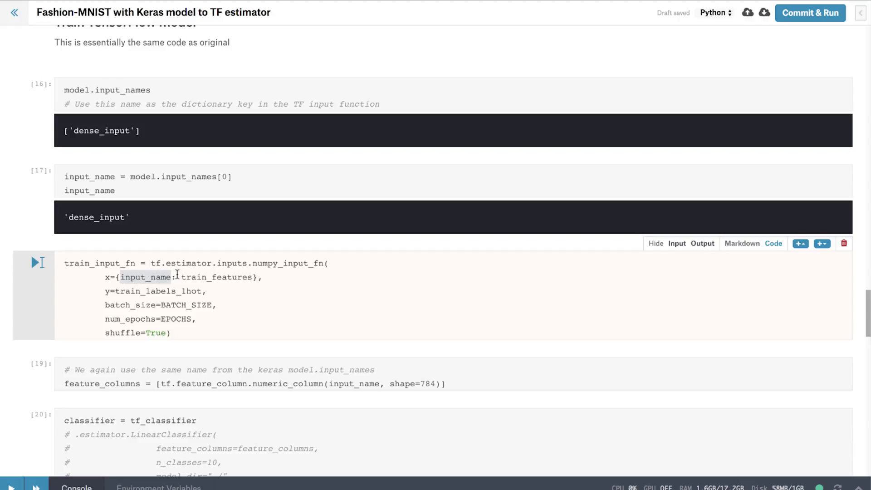
mouse_move(274, 168)
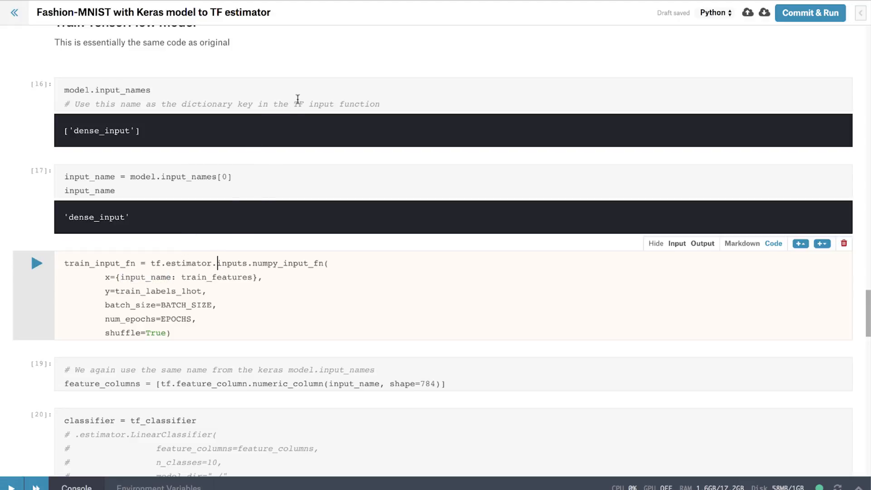
left_click(398, 96)
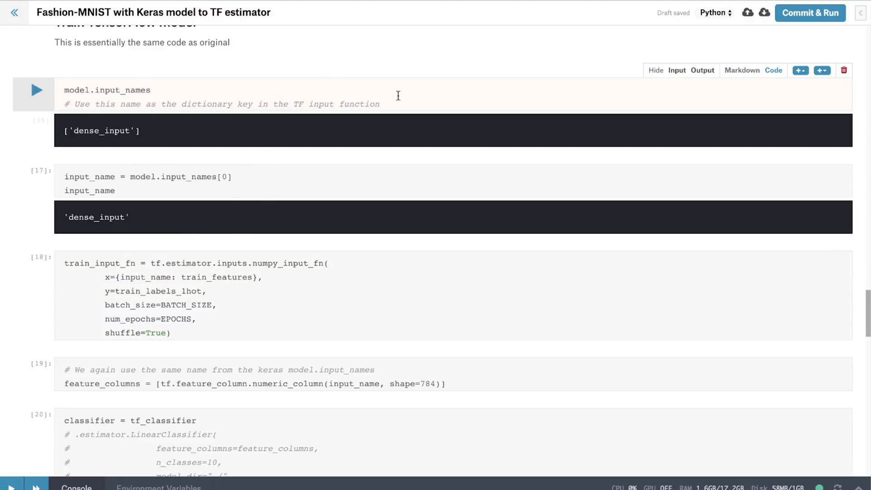
left_click(36, 90)
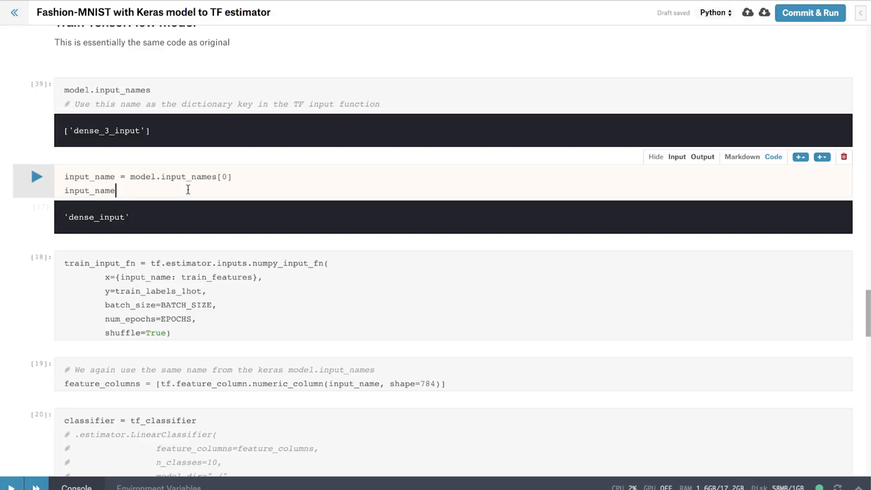
left_click(36, 177)
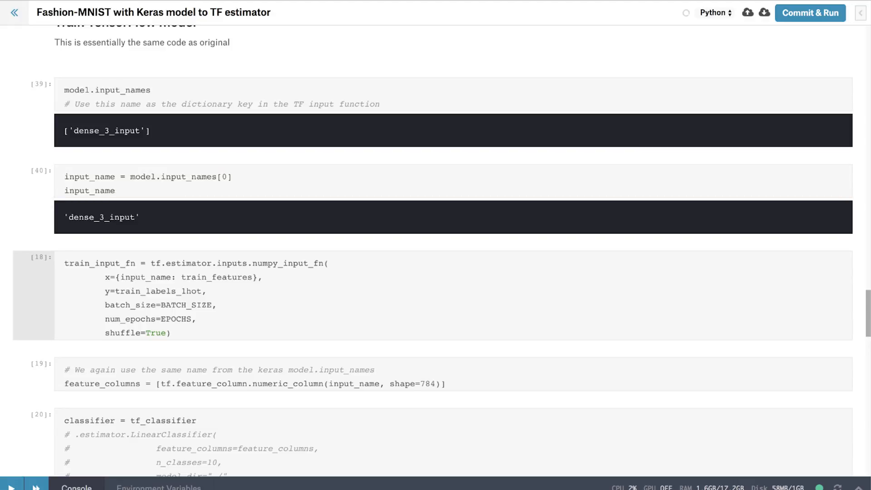
mouse_move(148, 278)
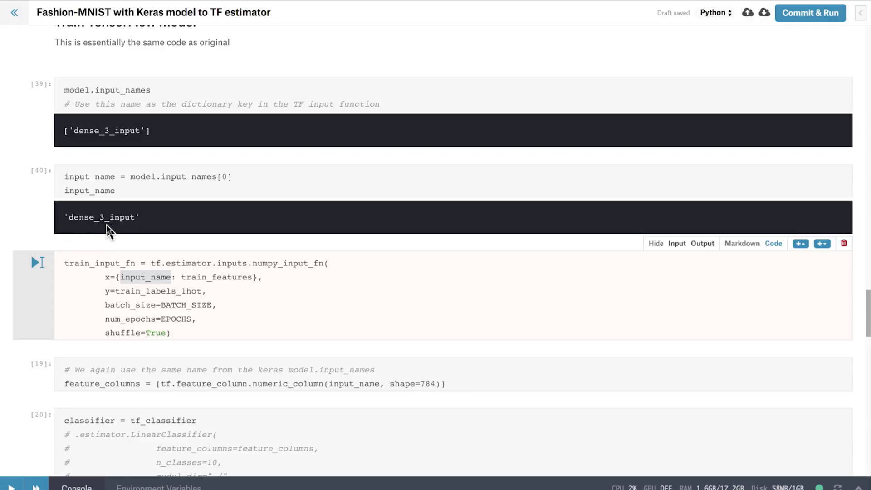
mouse_move(165, 274)
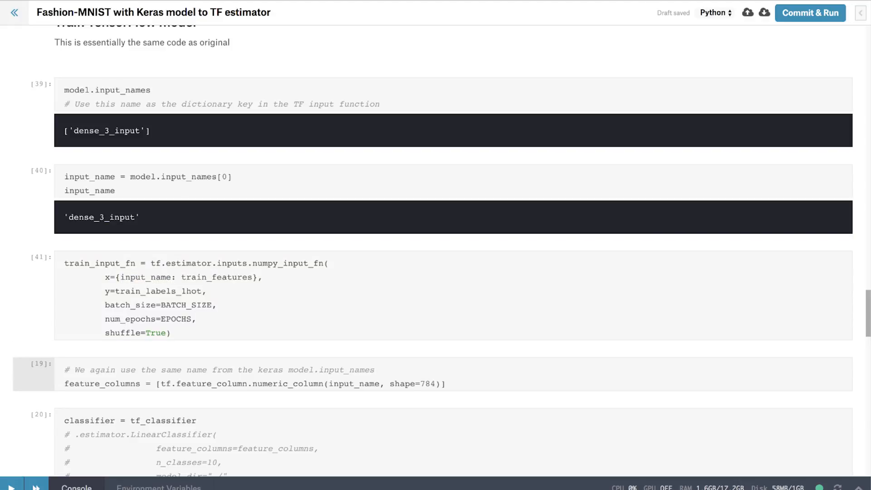
Re-run the feature_columns and classifier cells and start classifier.train, logging losses past step 801.
scroll("down", 3)
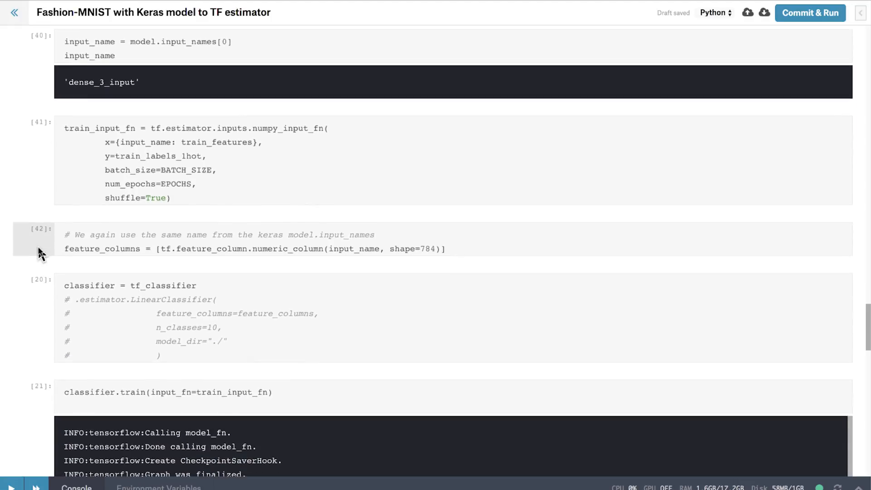
left_click(211, 248)
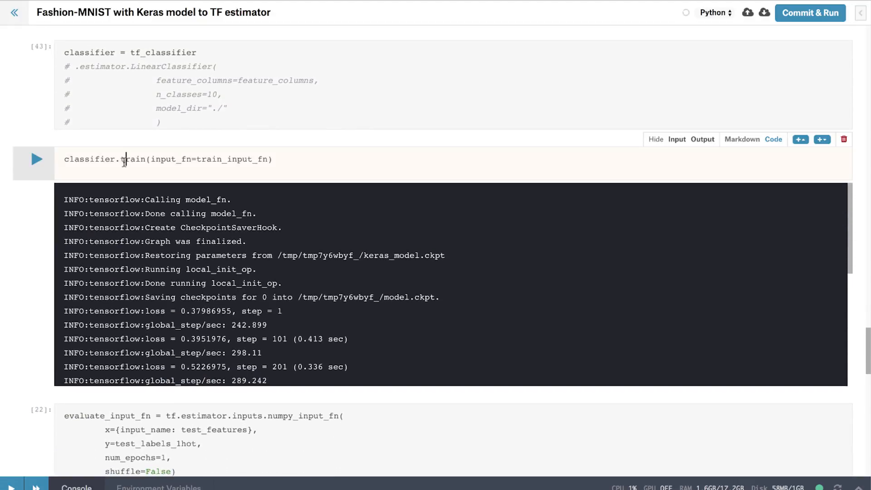
left_click(36, 160)
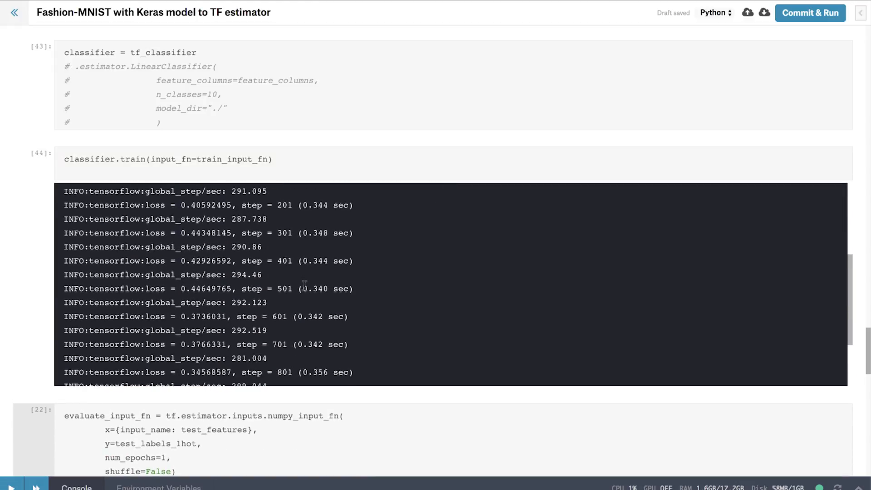
After training ends at step 1878, re-run evaluate_input_fn and classifier.evaluate, reaching accuracy 0.8605617.
scroll("down", 3)
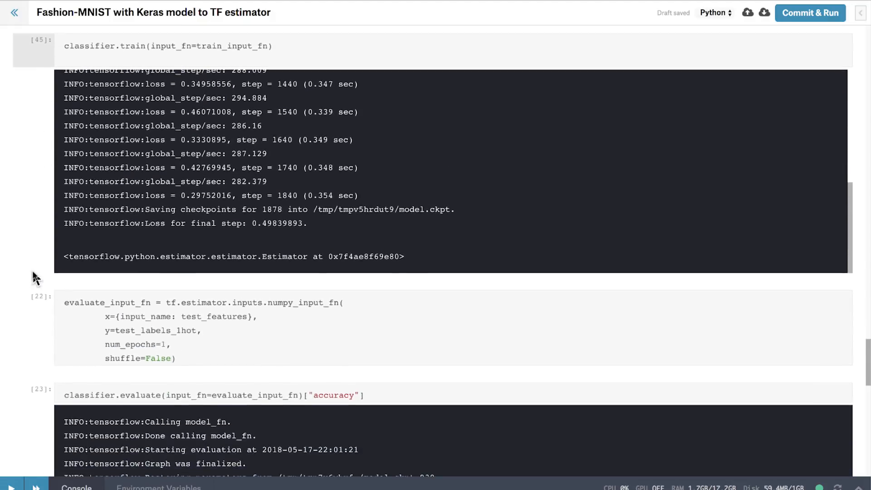
left_click(157, 317)
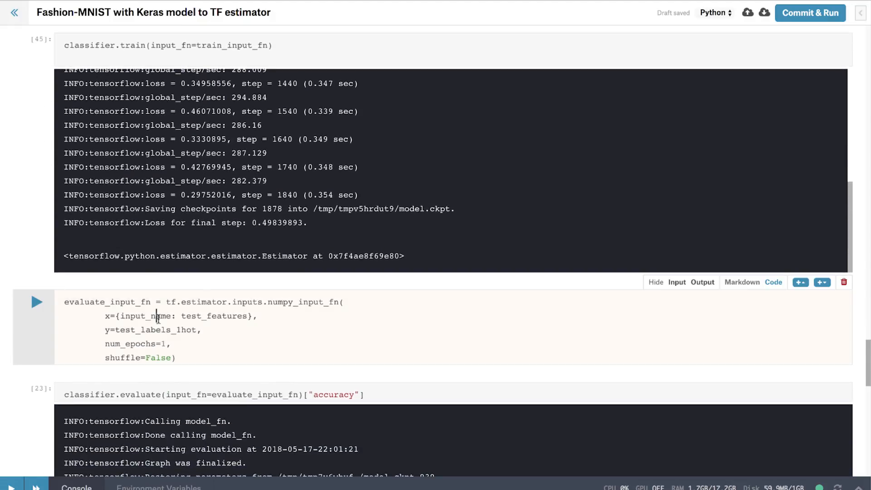
scroll("down", 3)
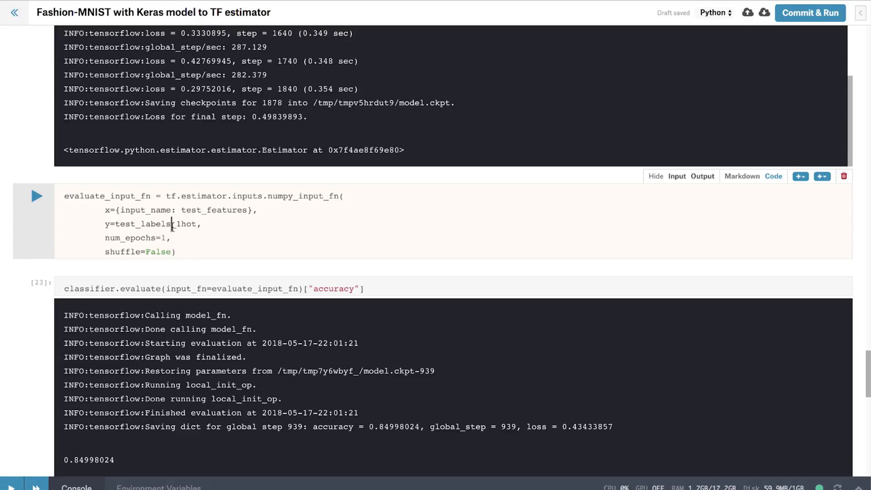
left_click(36, 196)
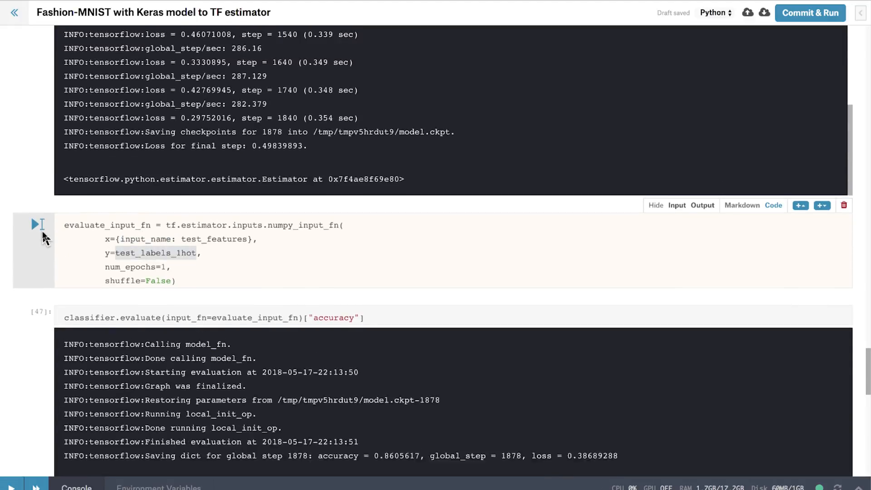
scroll("up", 3)
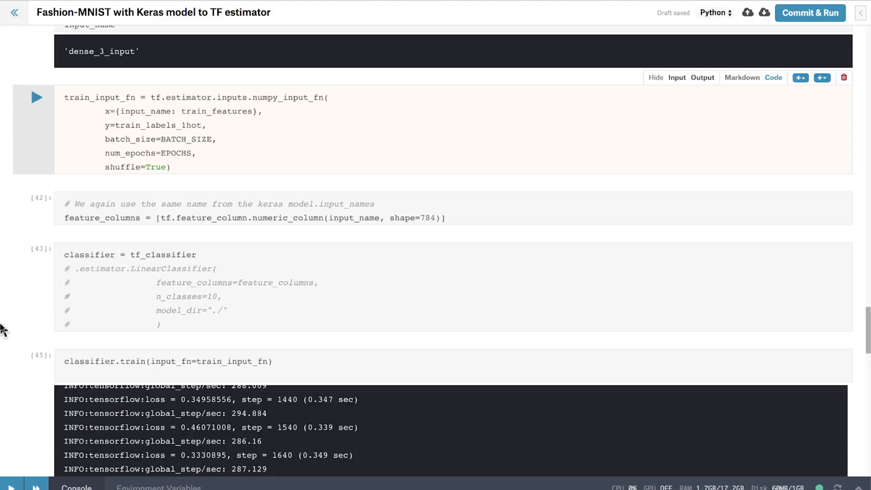
scroll("down", 3)
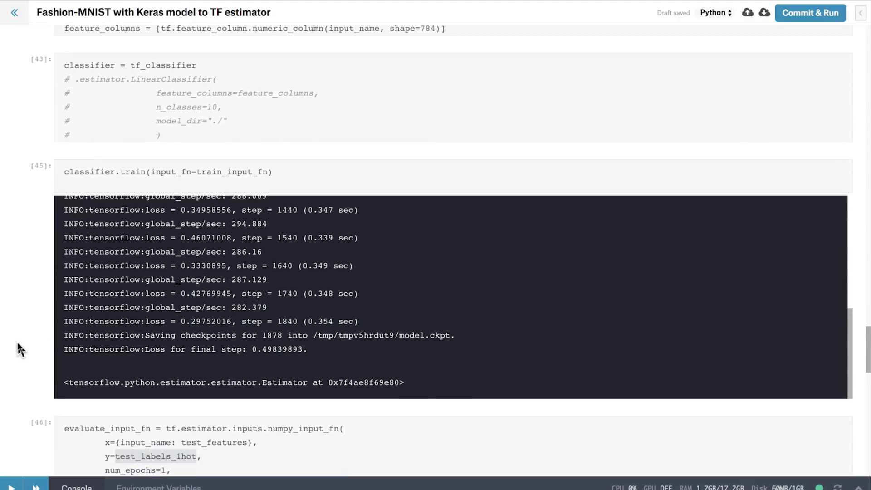
scroll("down", 3)
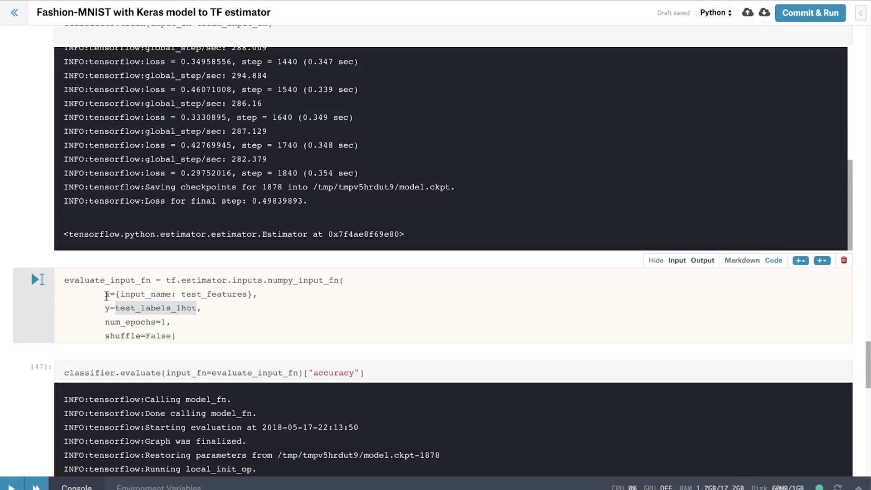
scroll("down", 3)
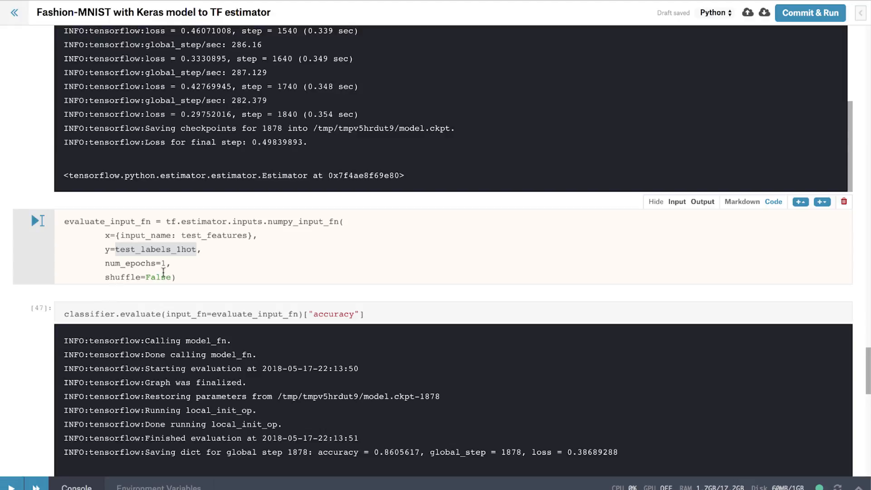
scroll("down", 3)
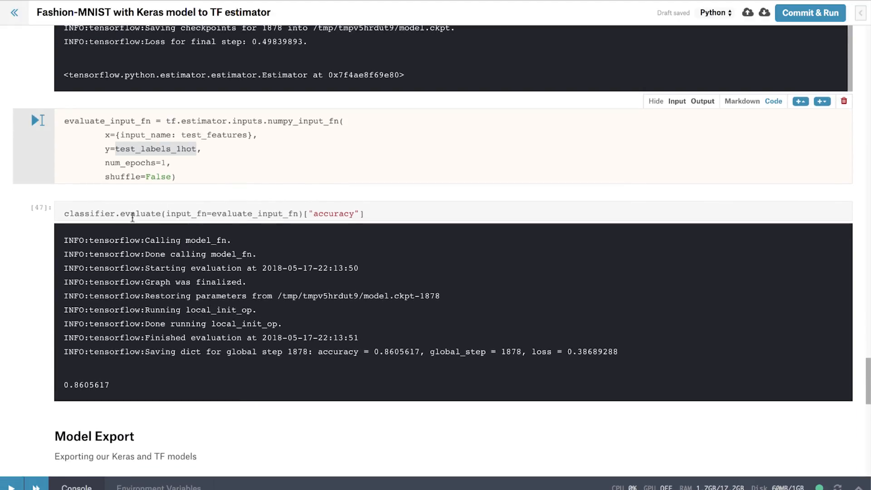
scroll("down", 3)
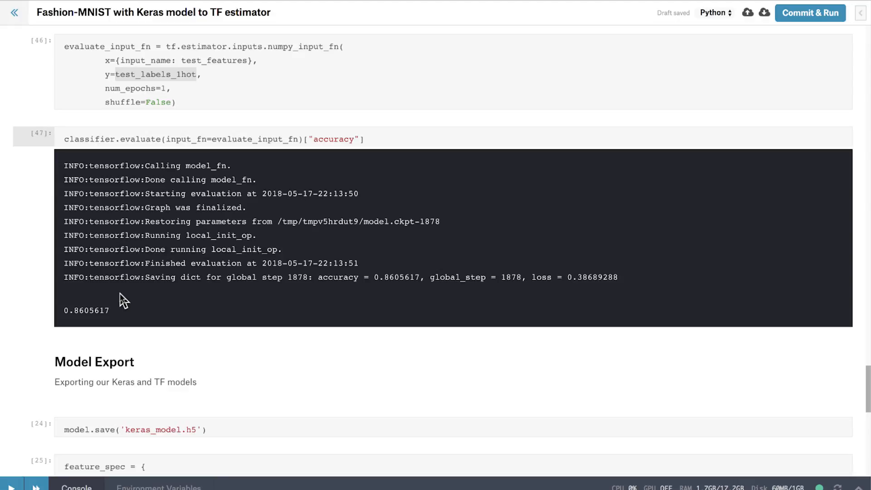
scroll("down", 3)
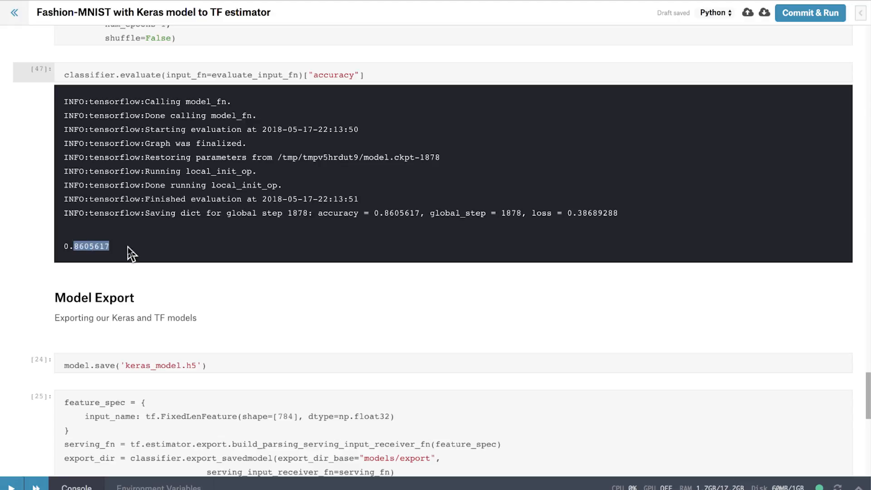
scroll("up", 3)
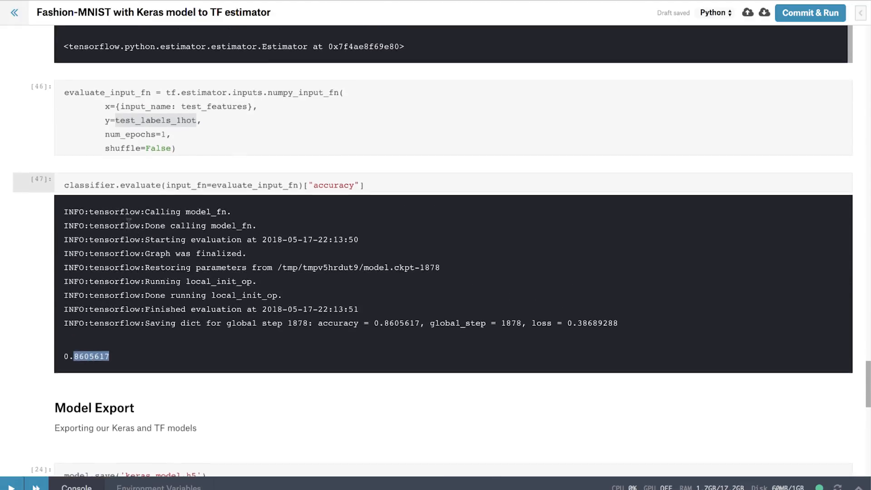
scroll("up", 3)
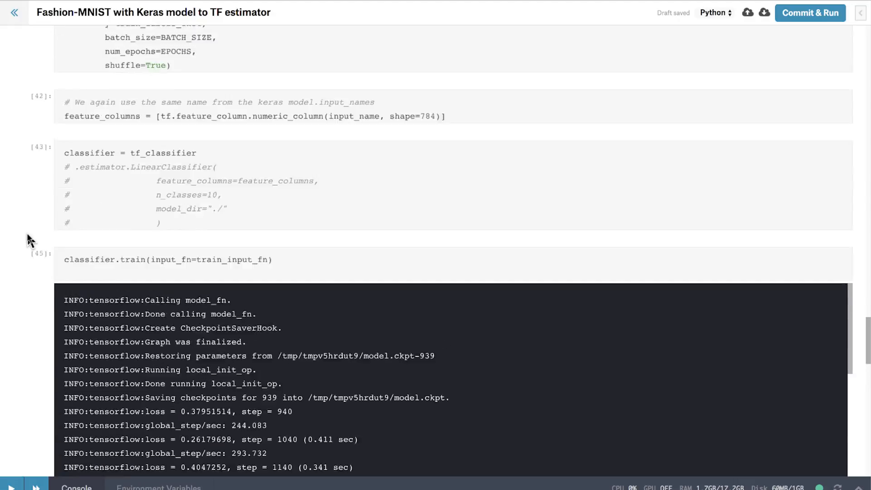
scroll("up", 3)
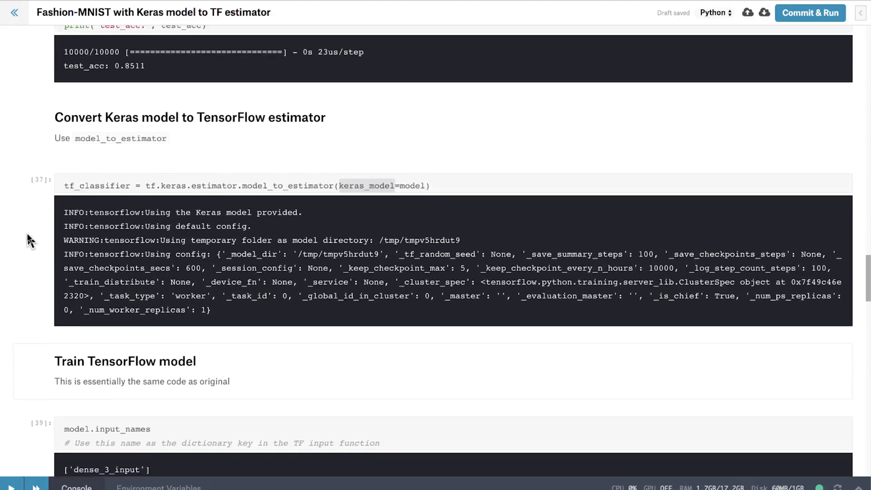
scroll("up", 3)
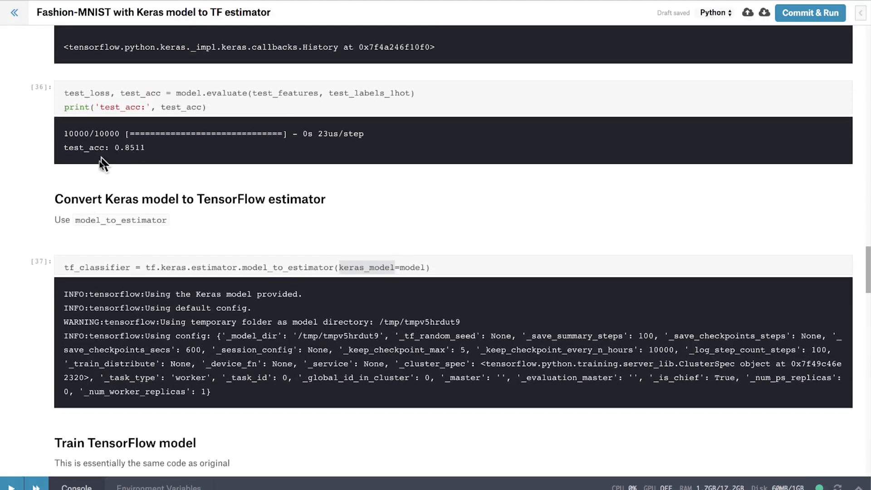
scroll("down", 3)
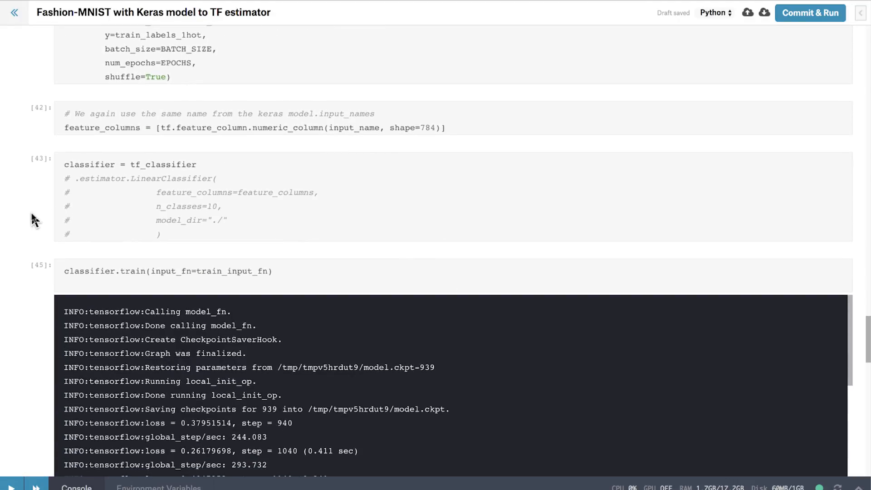
scroll("down", 3)
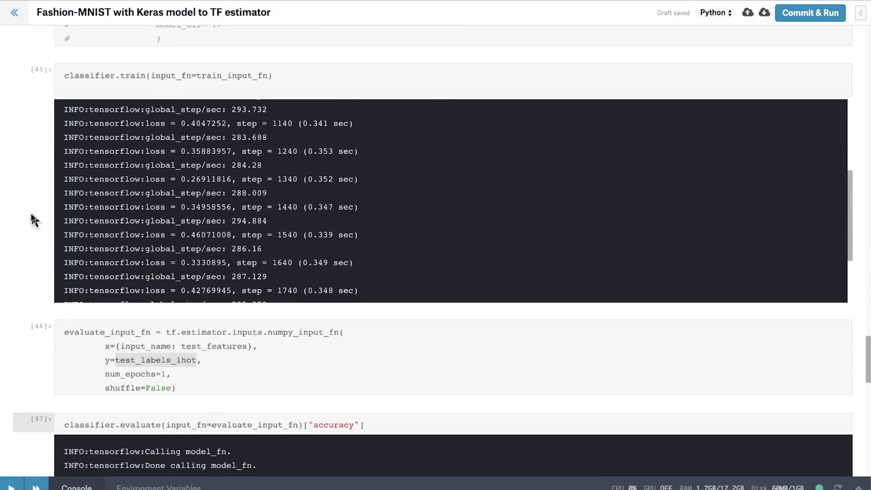
scroll("down", 3)
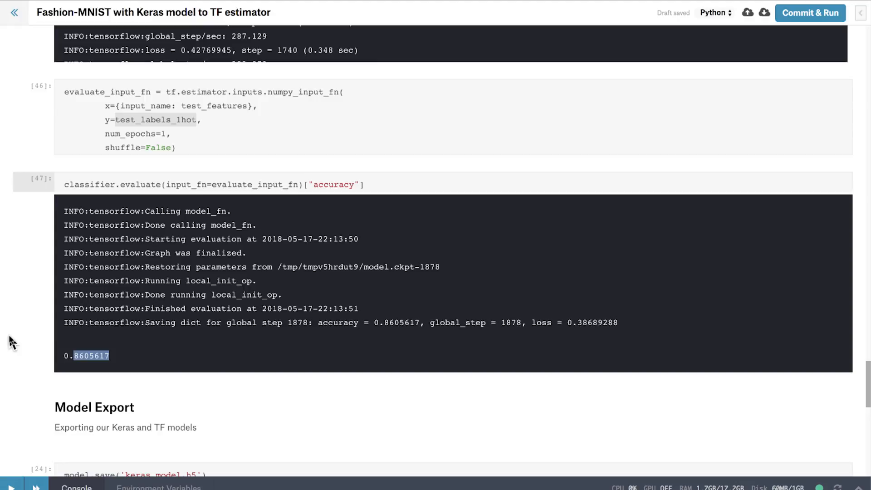
left_click(185, 288)
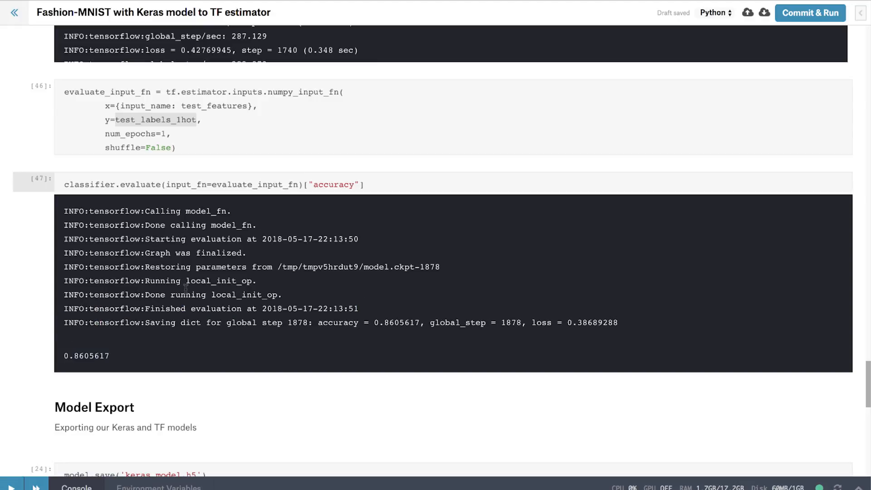
scroll("down", 3)
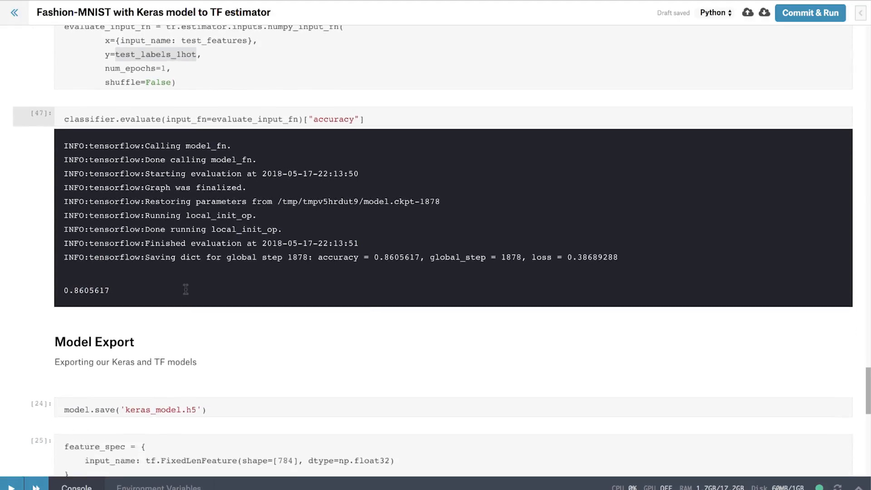
Re-run model.save to write keras_model.h5 again, now as cell 48.
scroll("down", 3)
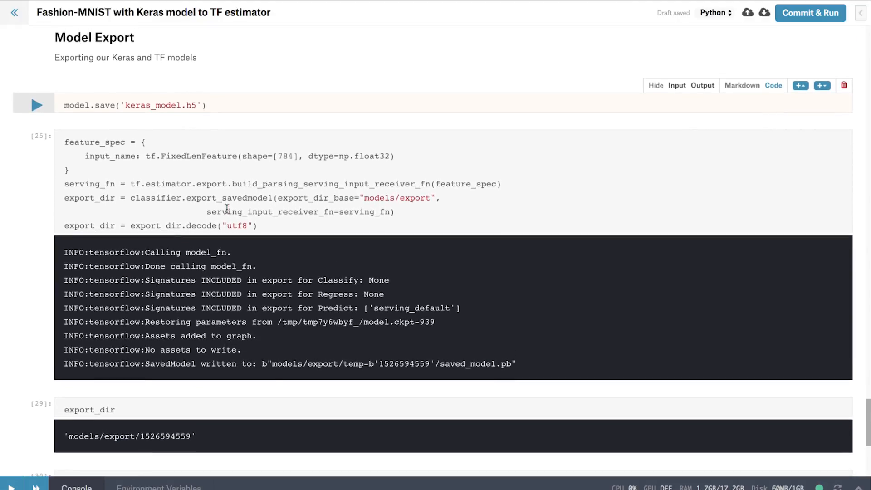
left_click(208, 105)
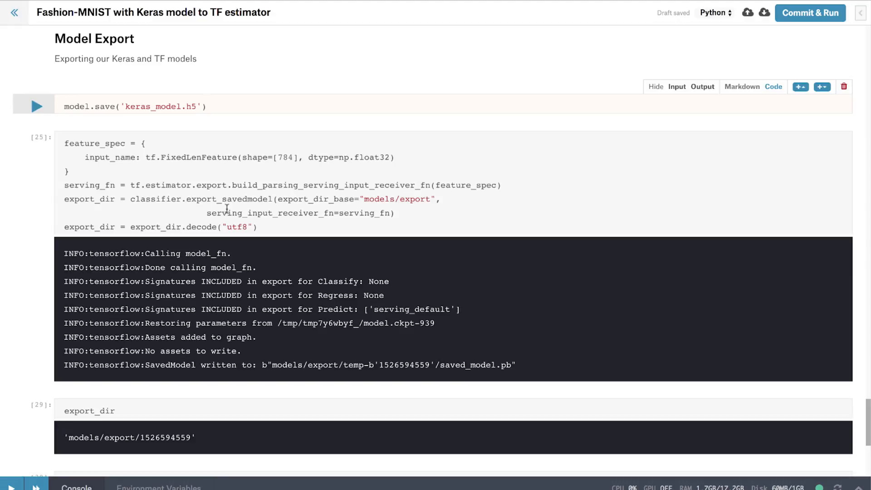
left_click(36, 106)
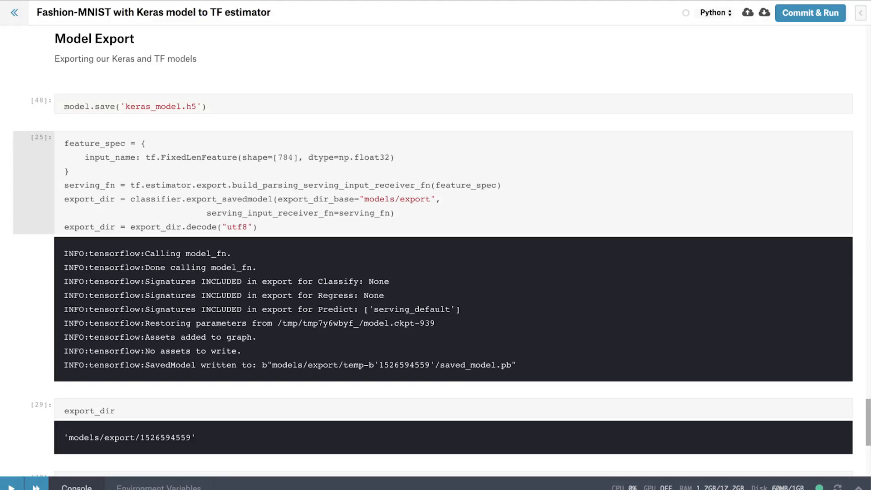
mouse_move(25, 271)
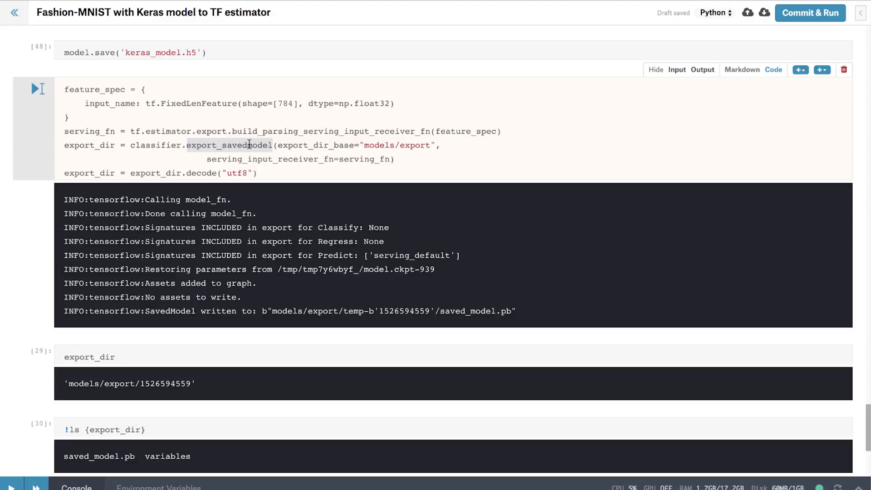
mouse_move(381, 145)
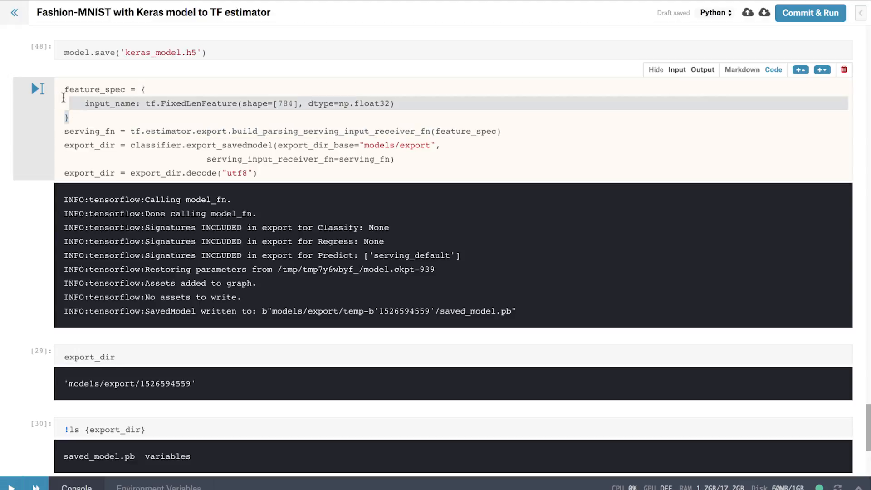
mouse_move(278, 103)
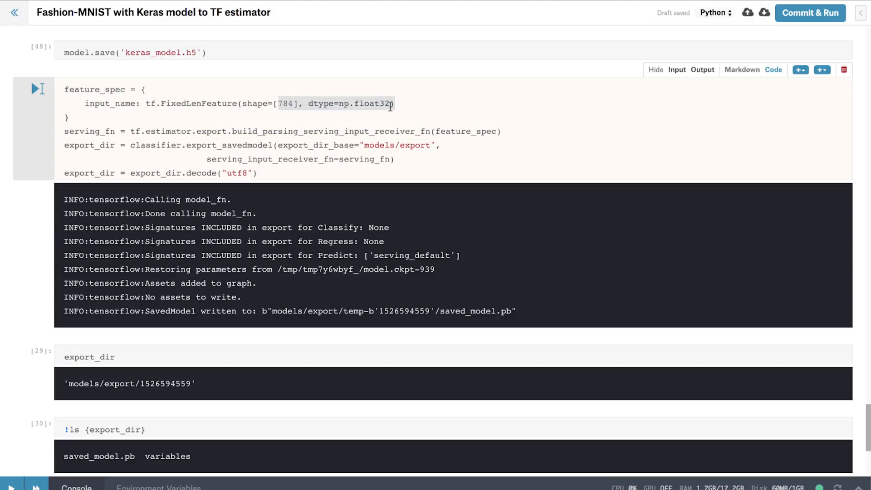
mouse_move(372, 112)
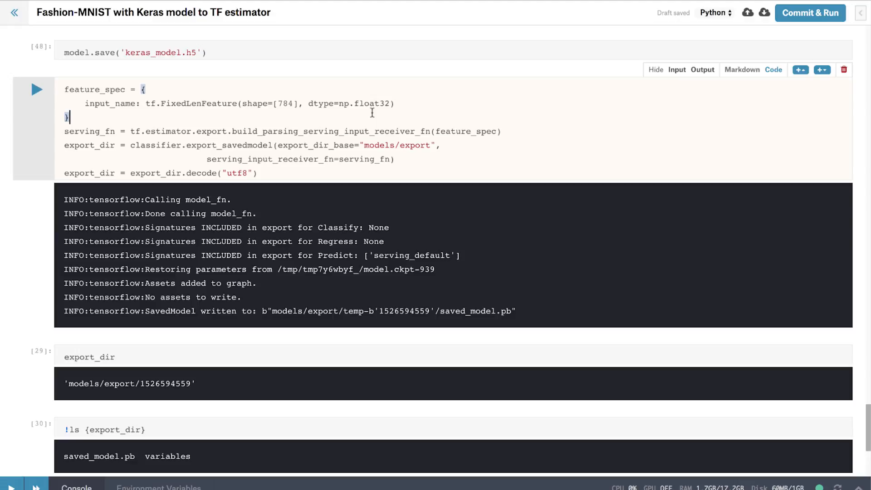
scroll("down", 3)
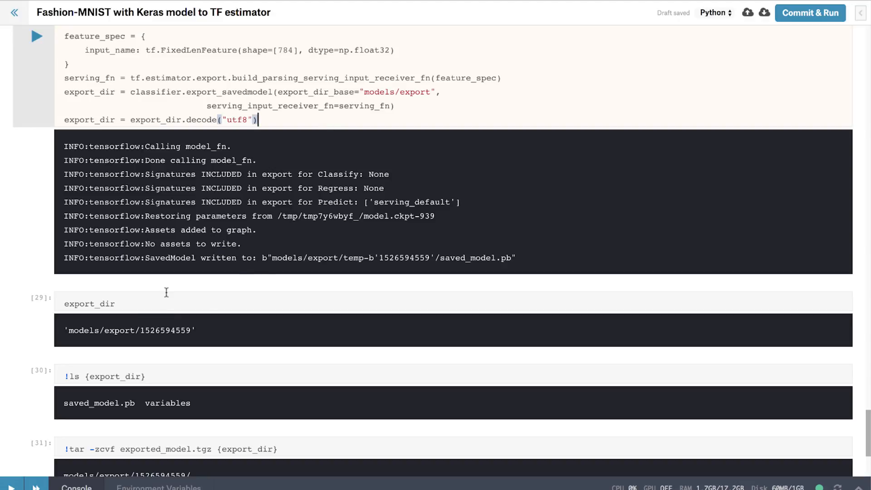
scroll("down", 3)
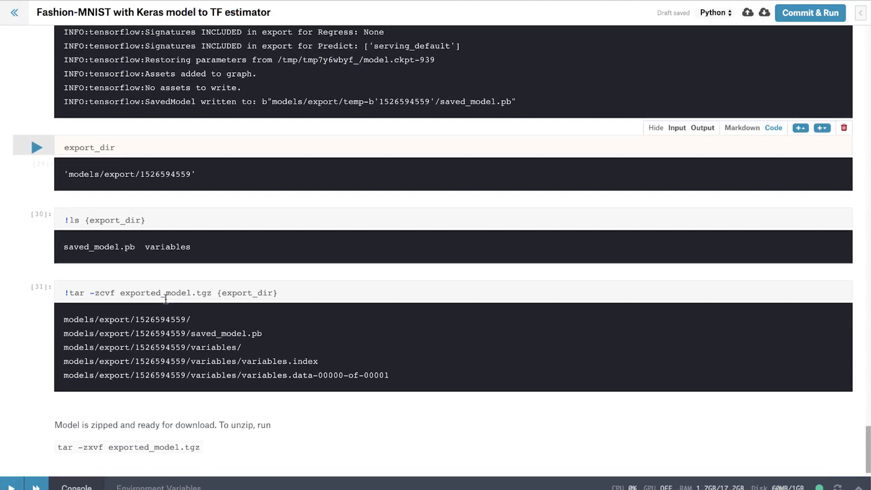
left_click(209, 220)
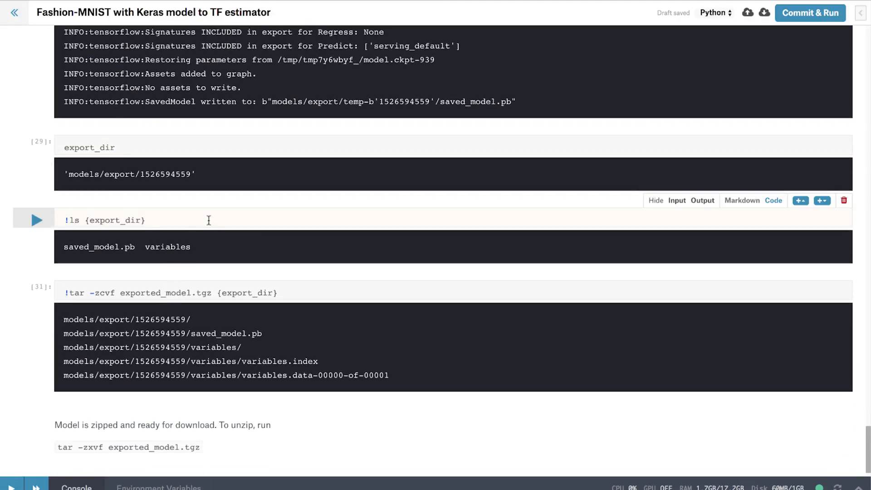
double_click(92, 246)
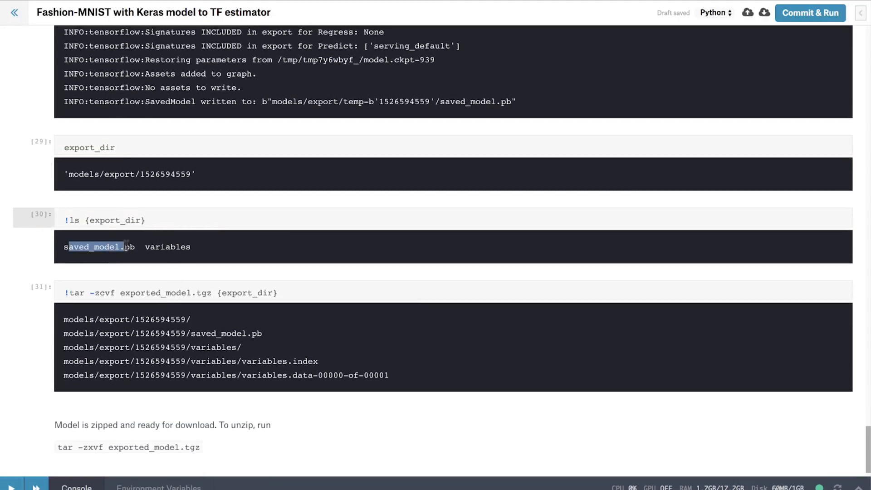
double_click(167, 247)
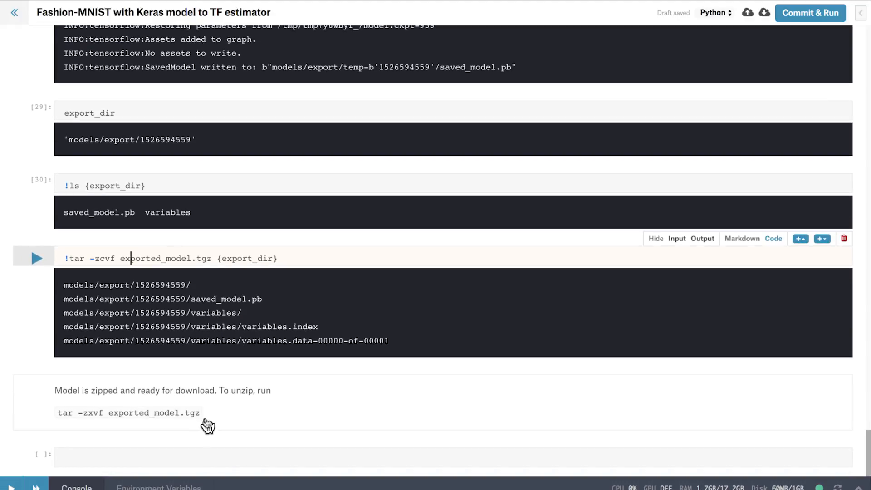
mouse_move(121, 439)
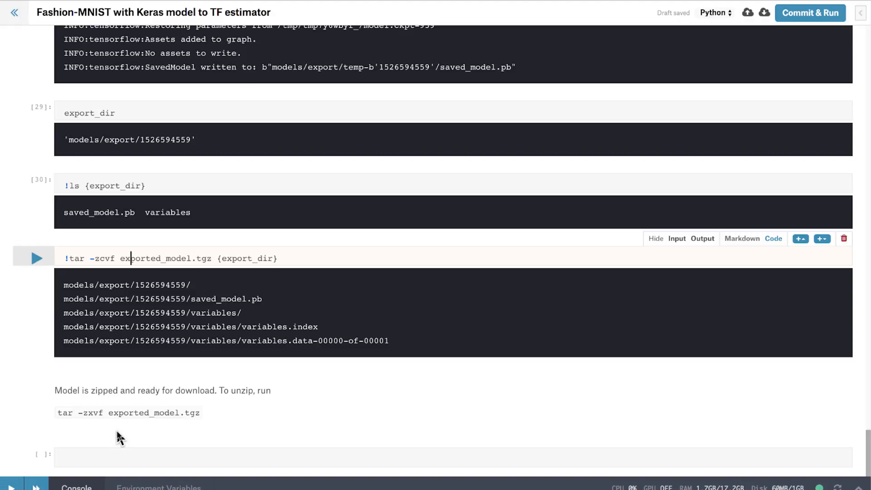
mouse_move(16, 289)
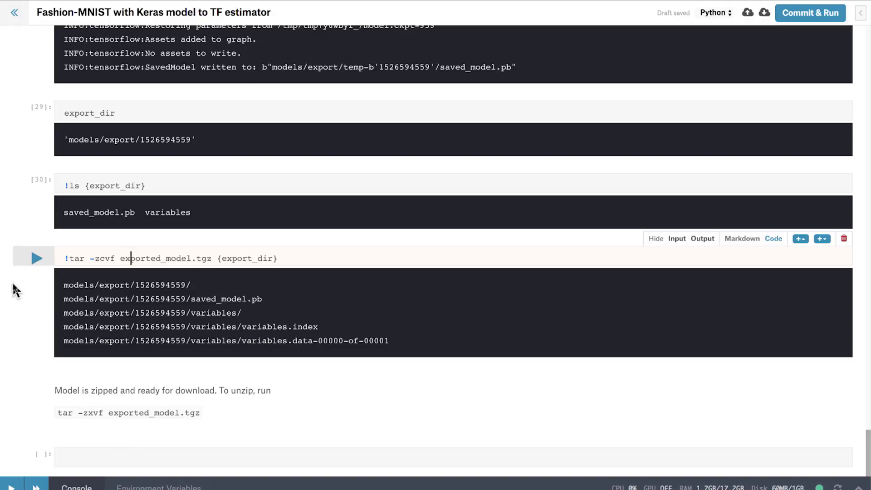